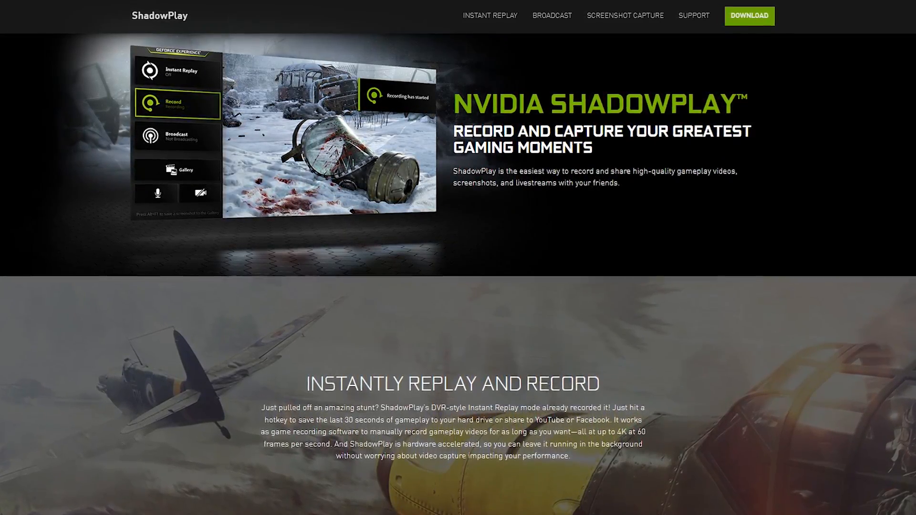
# Scroll down the ShadowPlay page past Instant Replay and Broadcast to the GeForce Experience section.
pyautogui.scroll(-3)
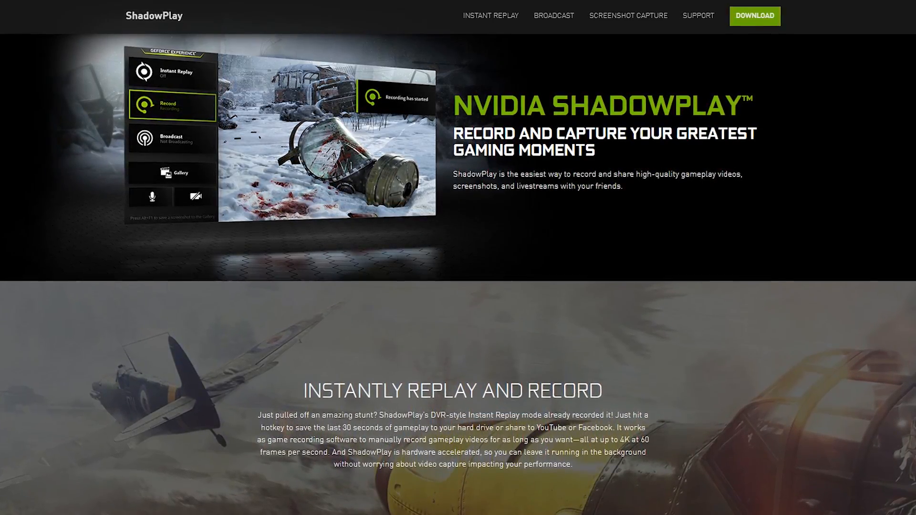
pyautogui.scroll(-3)
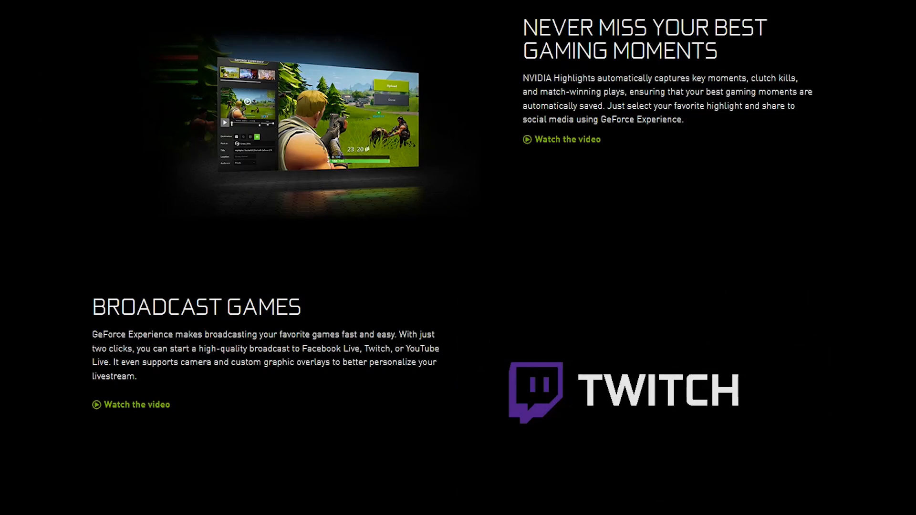
pyautogui.scroll(-3)
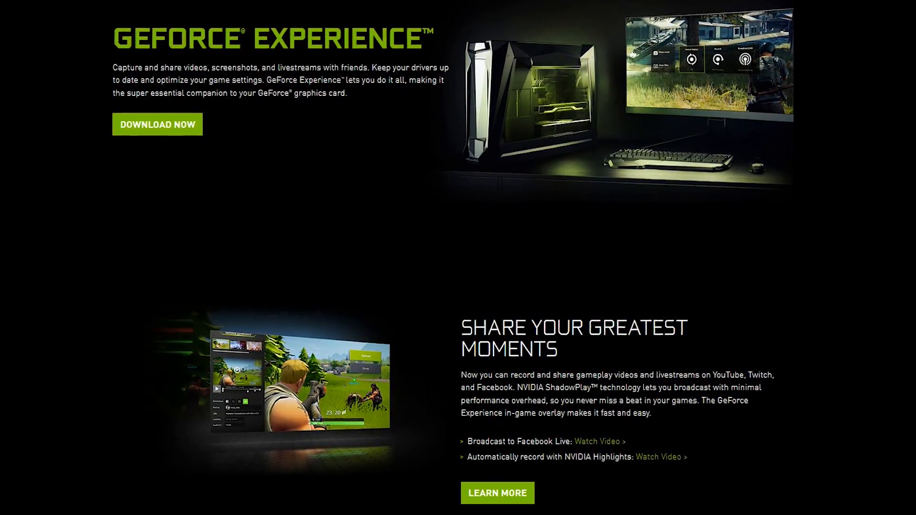
# Scroll further down to the Share Your Greatest Moments and Get Game Ready Drivers sections.
pyautogui.scroll(-3)
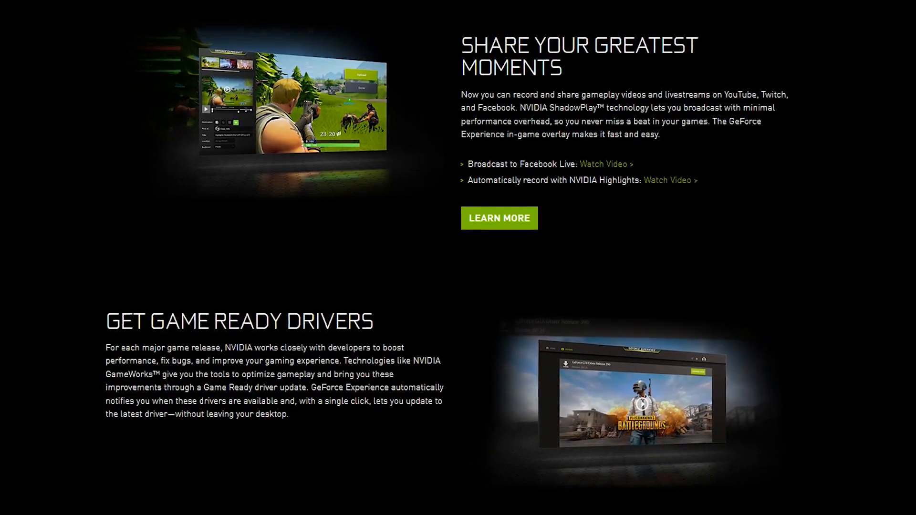
pyautogui.scroll(-3)
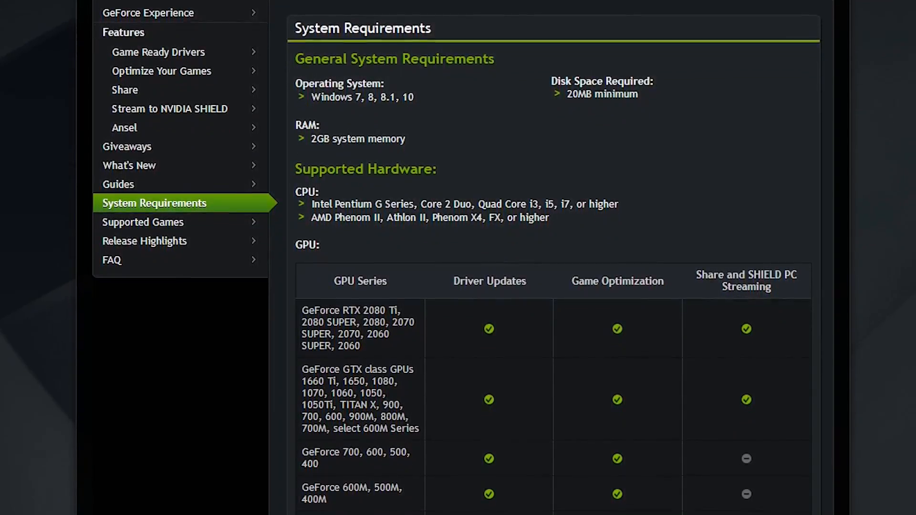
# Scroll down the System Requirements page to the GPU support table.
pyautogui.scroll(-3)
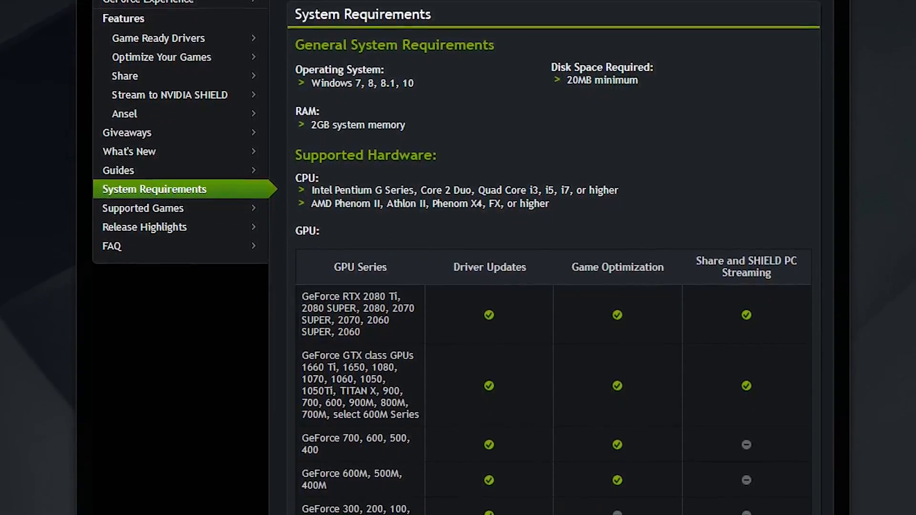
pyautogui.scroll(-3)
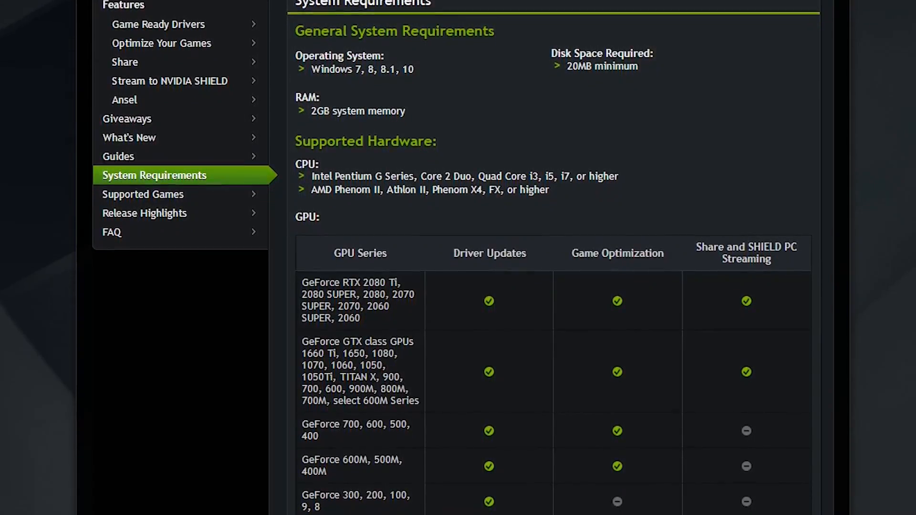
pyautogui.scroll(-3)
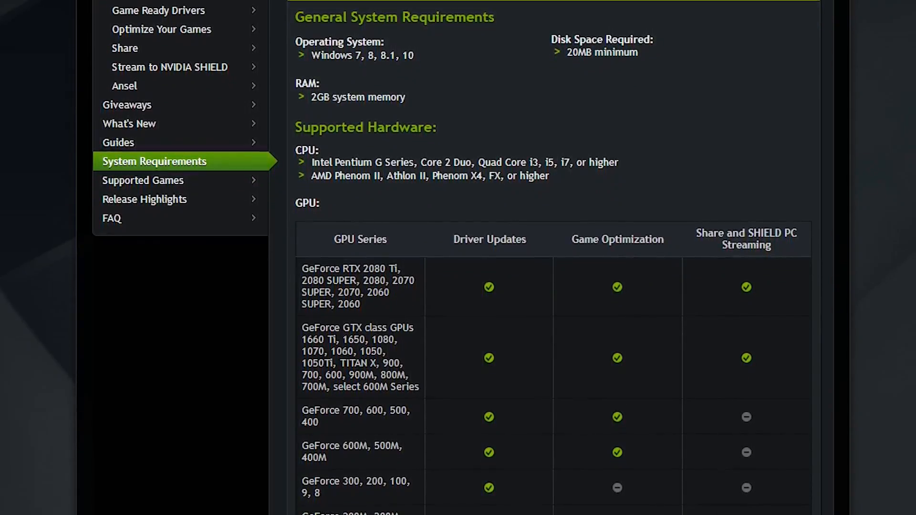
pyautogui.scroll(-3)
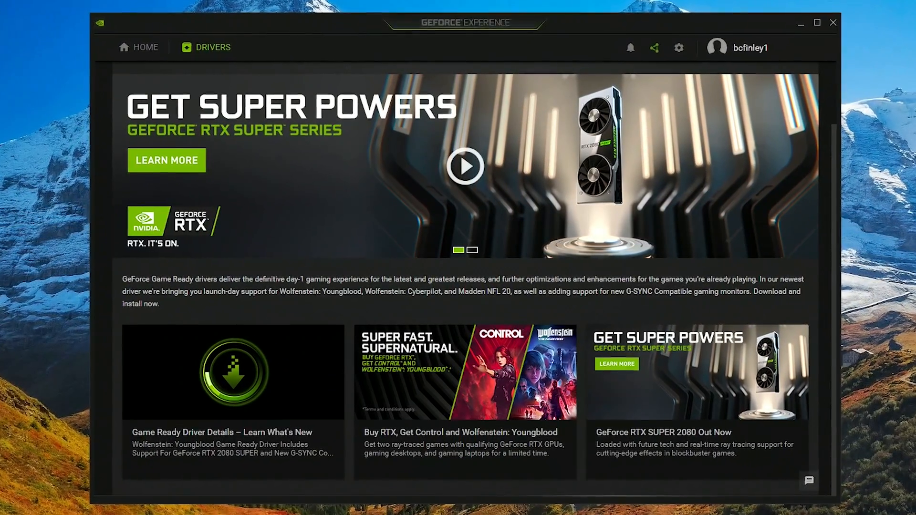
pyautogui.moveTo(678, 48)
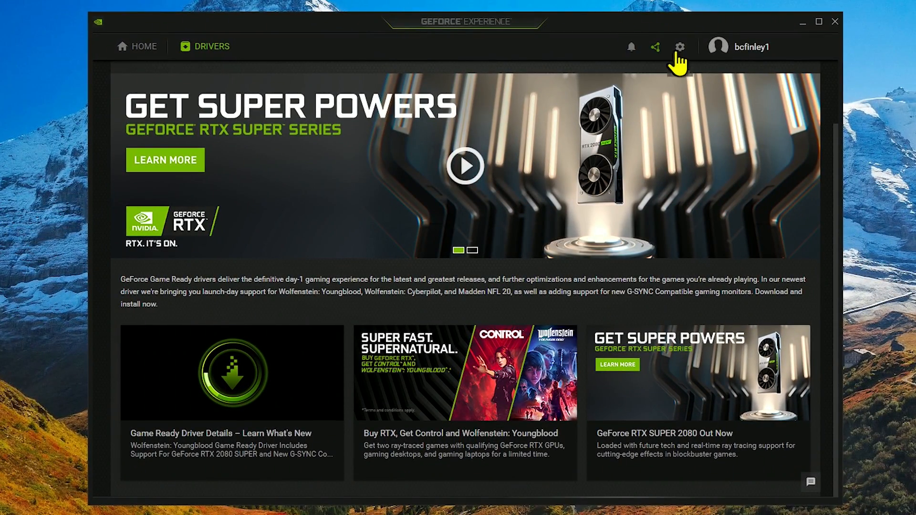
# Open Settings > General and move down to the In-Game Overlay toggle and Features panel.
pyautogui.click(678, 47)
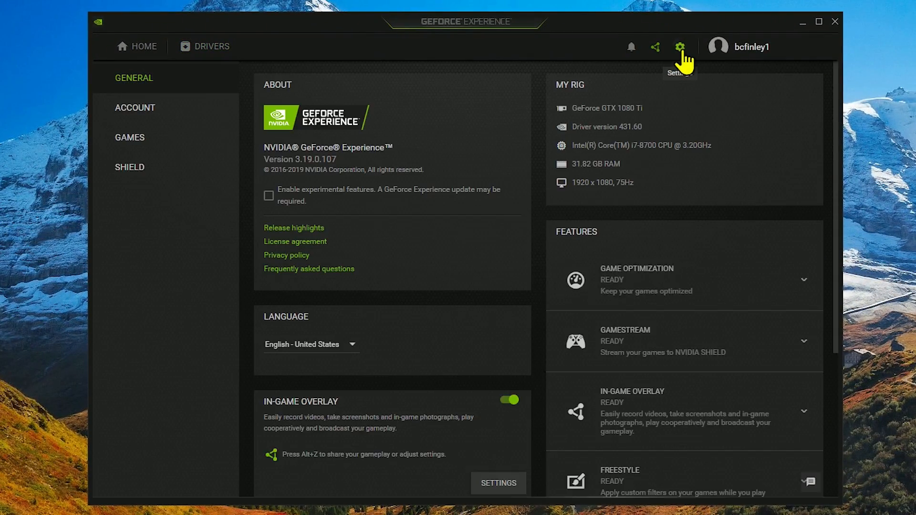
pyautogui.scroll(-3)
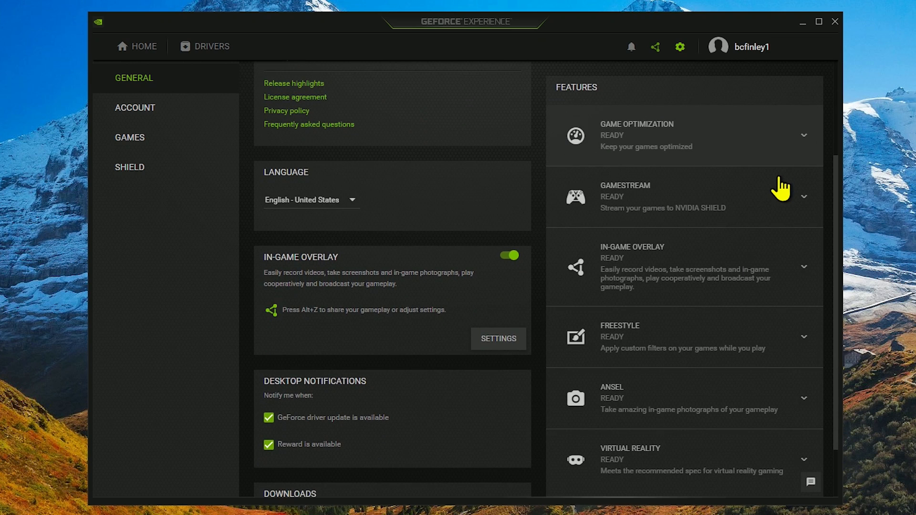
pyautogui.moveTo(485, 293)
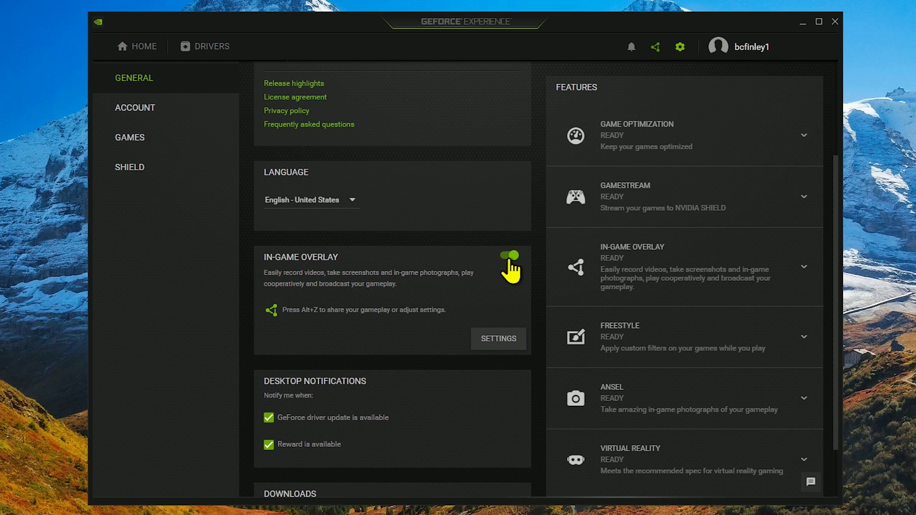
pyautogui.moveTo(534, 269)
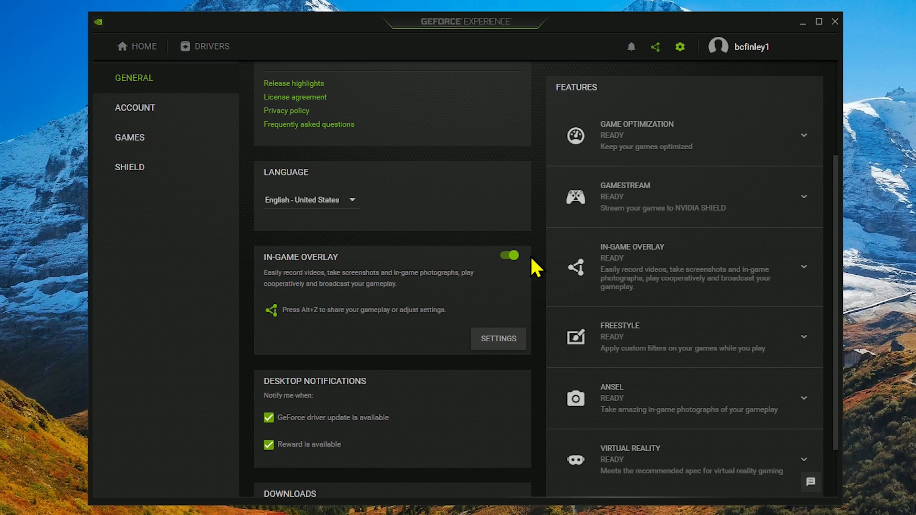
pyautogui.moveTo(704, 275)
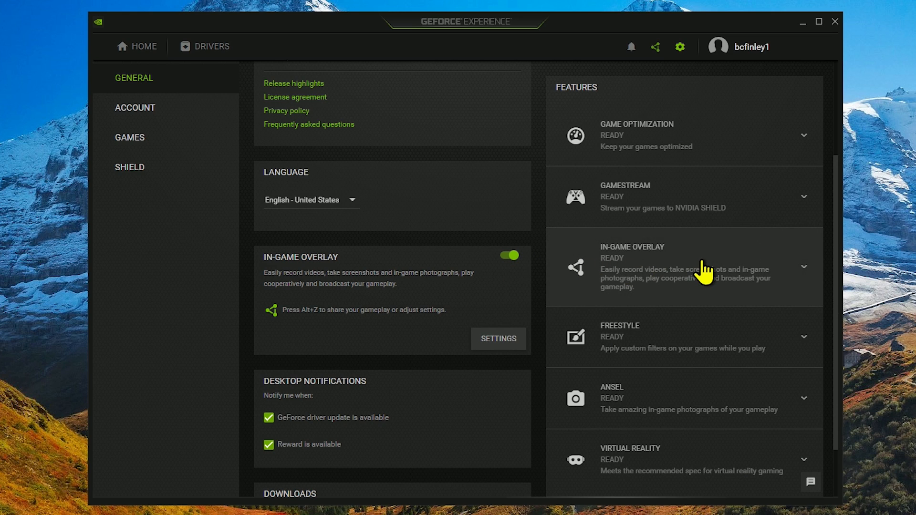
# Expand the In-Game Overlay feature entry to list its GPU, RAM, Windows and driver requirements.
pyautogui.click(803, 267)
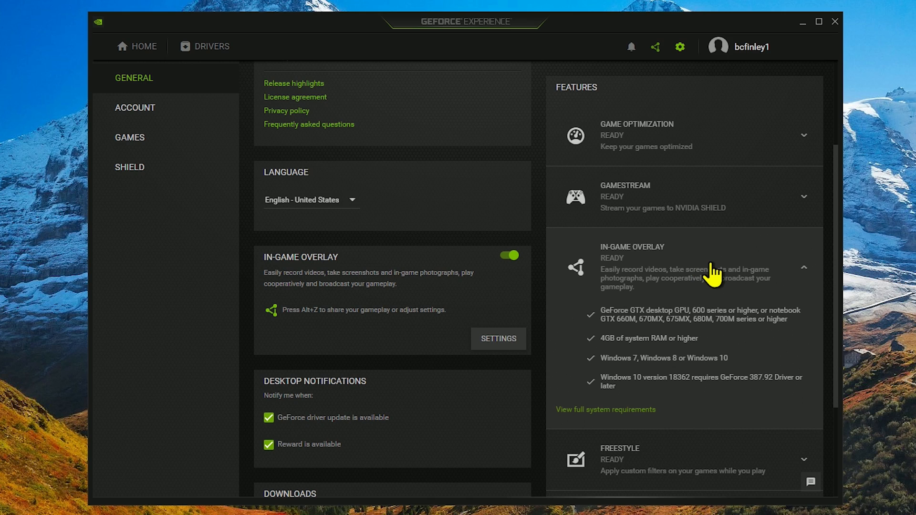
pyautogui.moveTo(713, 309)
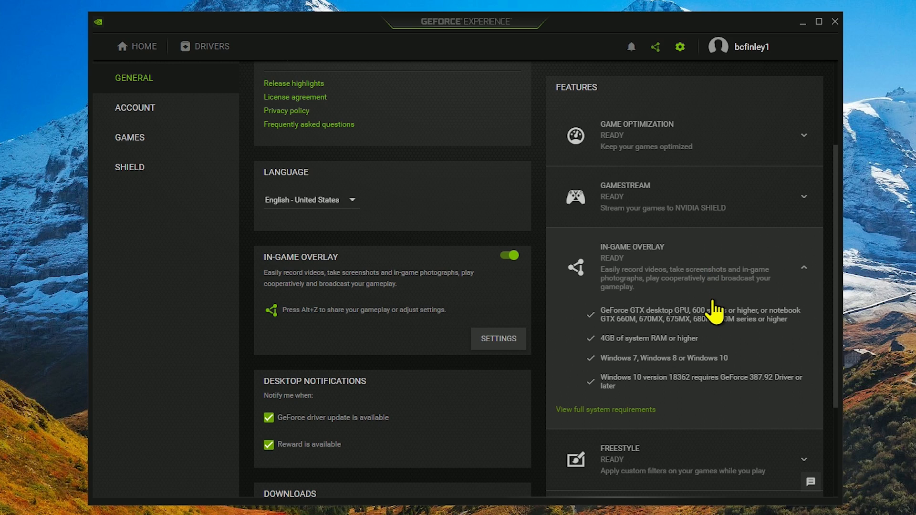
pyautogui.moveTo(721, 322)
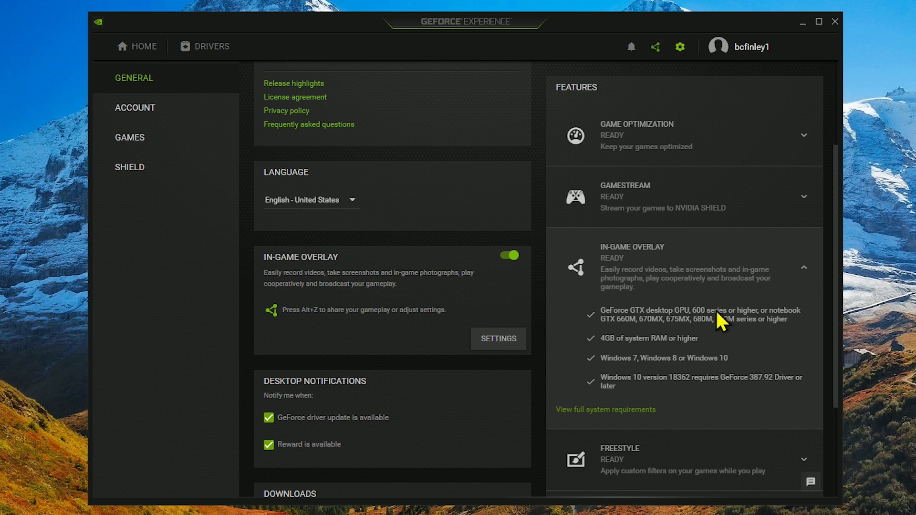
pyautogui.moveTo(764, 334)
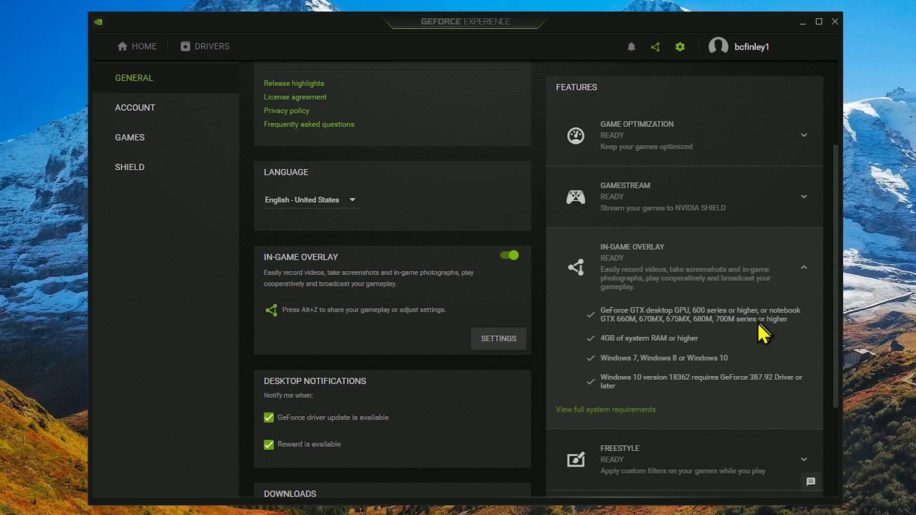
pyautogui.moveTo(743, 347)
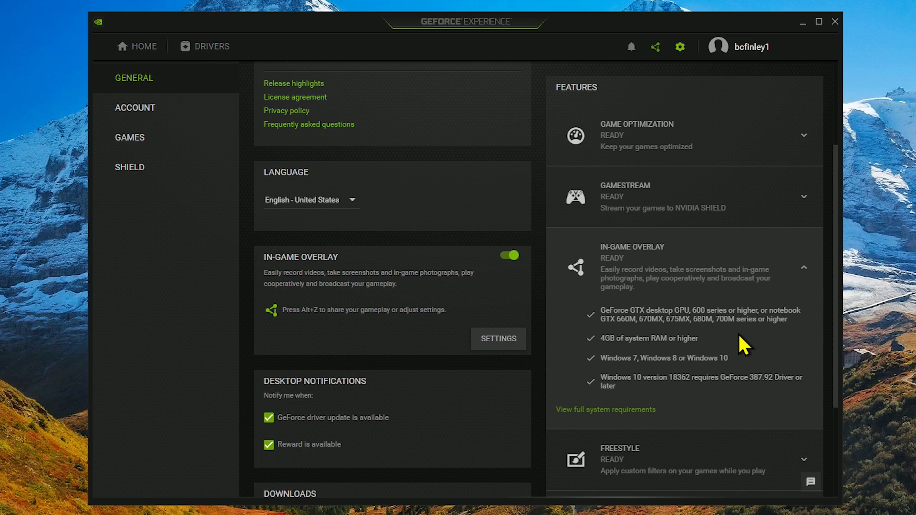
# Return to the Drivers page and launch the in-game overlay from the top bar share icon.
pyautogui.click(212, 46)
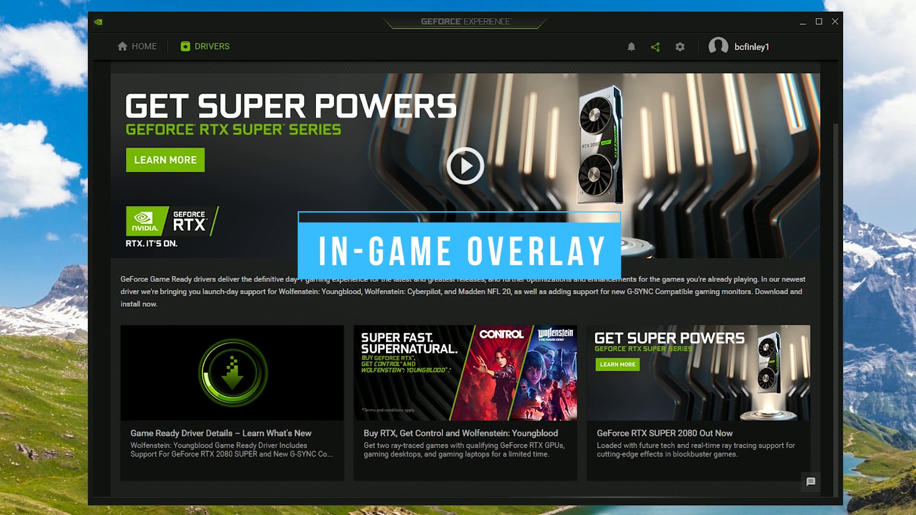
pyautogui.moveTo(680, 61)
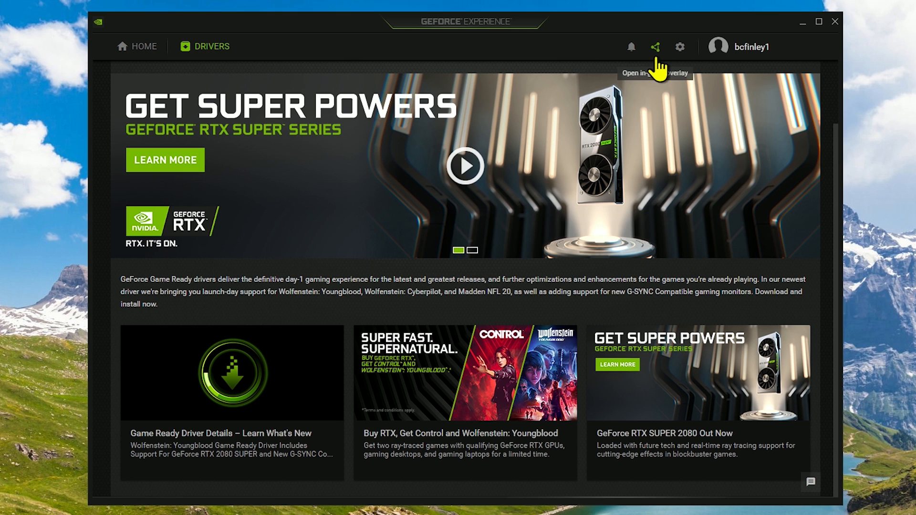
pyautogui.click(655, 46)
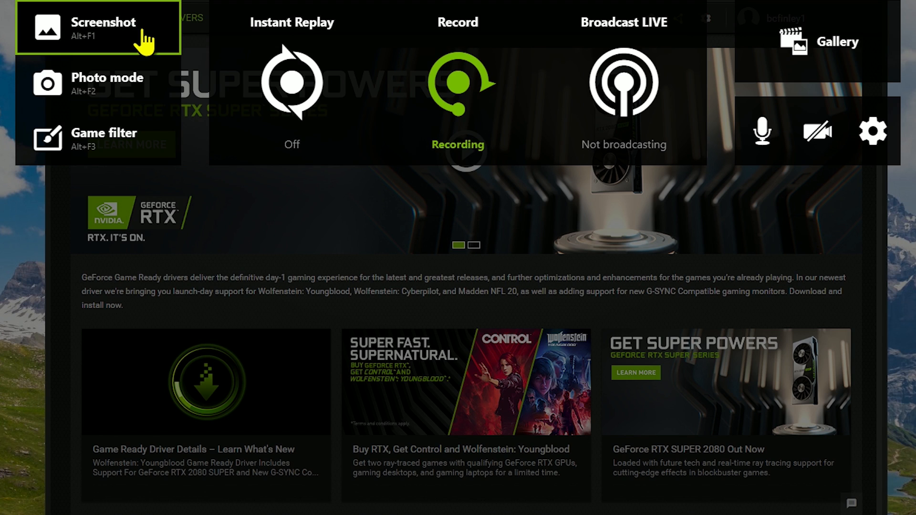
pyautogui.moveTo(149, 55)
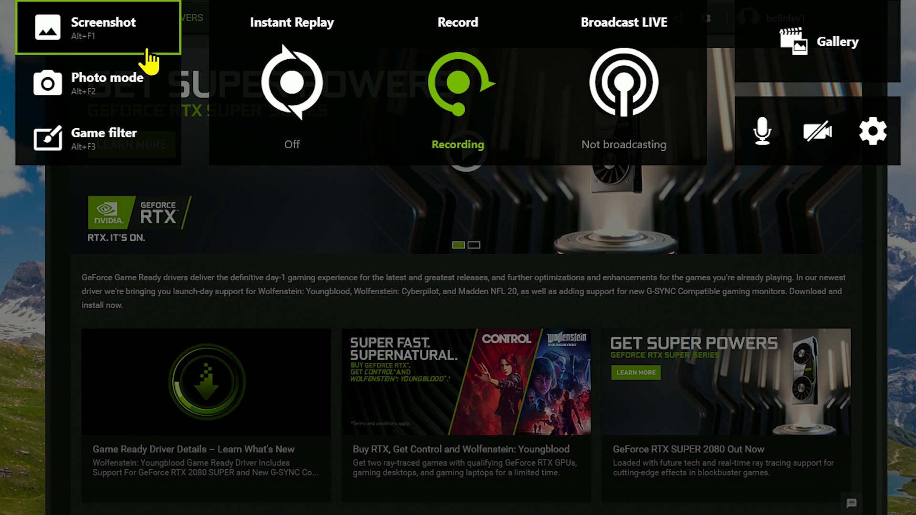
pyautogui.moveTo(154, 134)
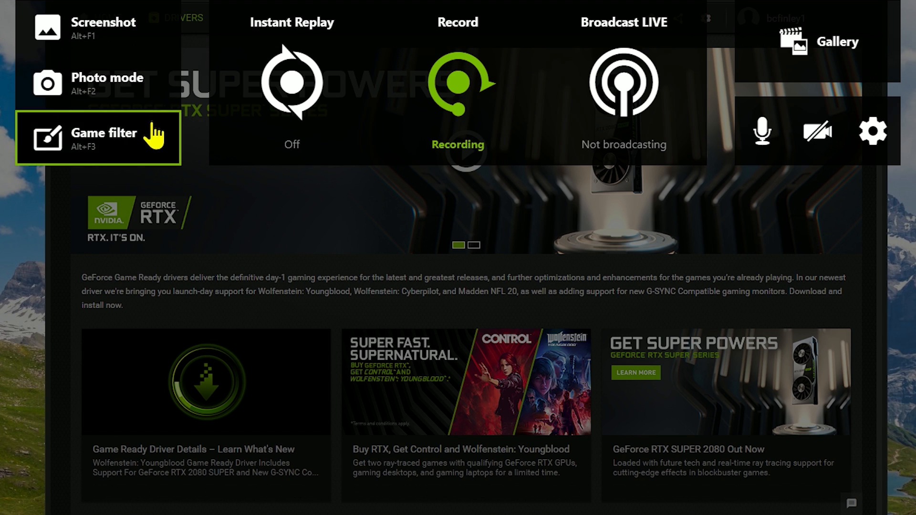
pyautogui.moveTo(158, 50)
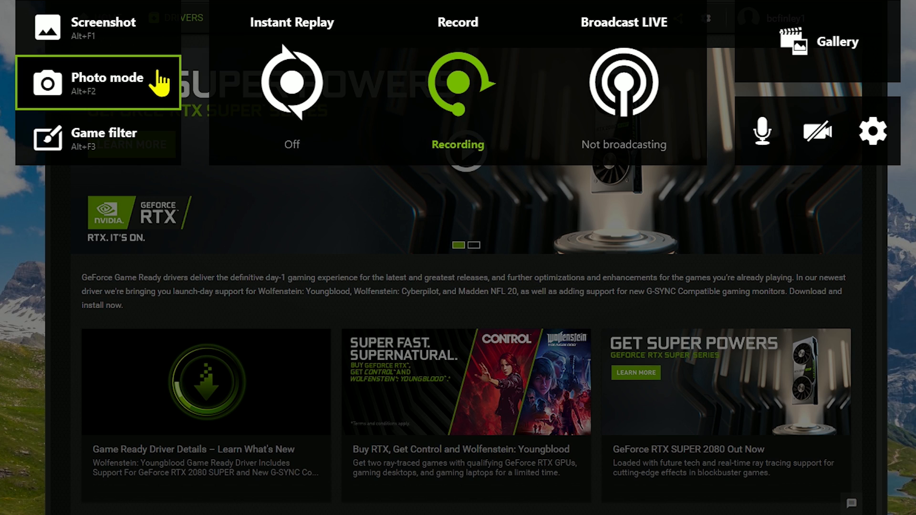
pyautogui.moveTo(152, 137)
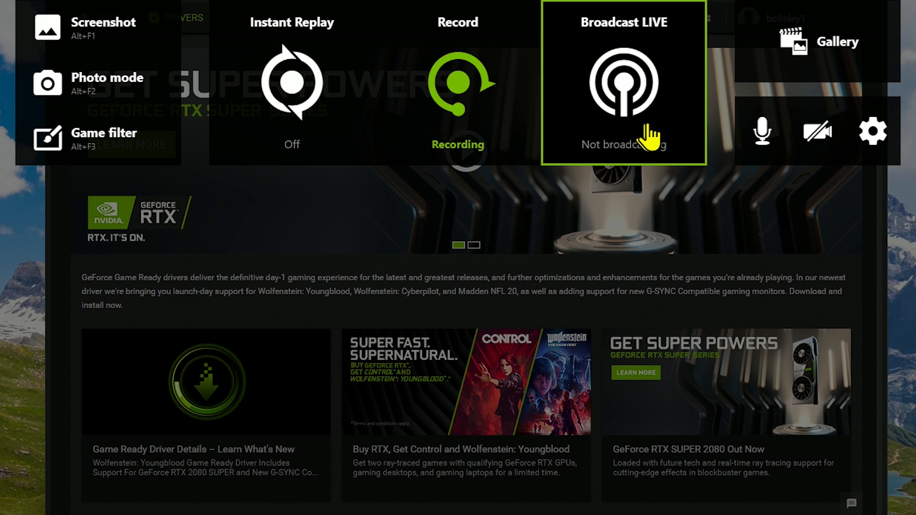
pyautogui.moveTo(679, 135)
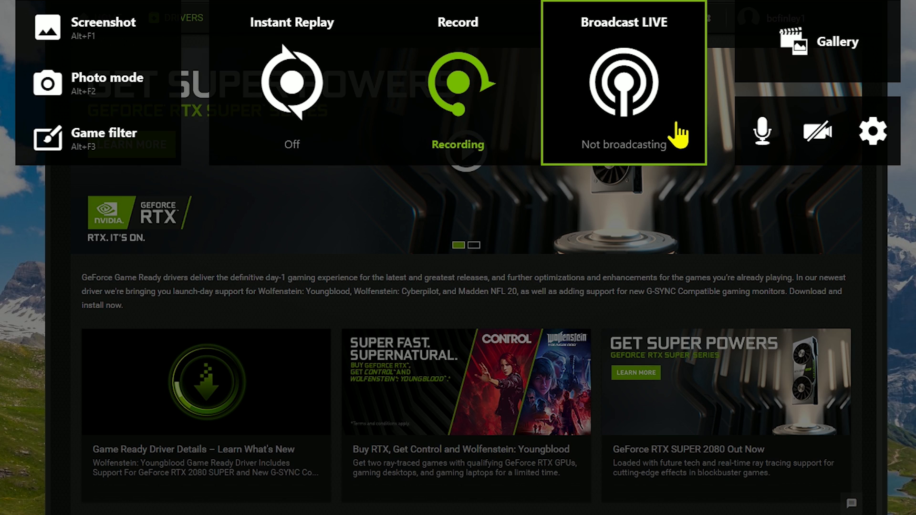
pyautogui.moveTo(836, 73)
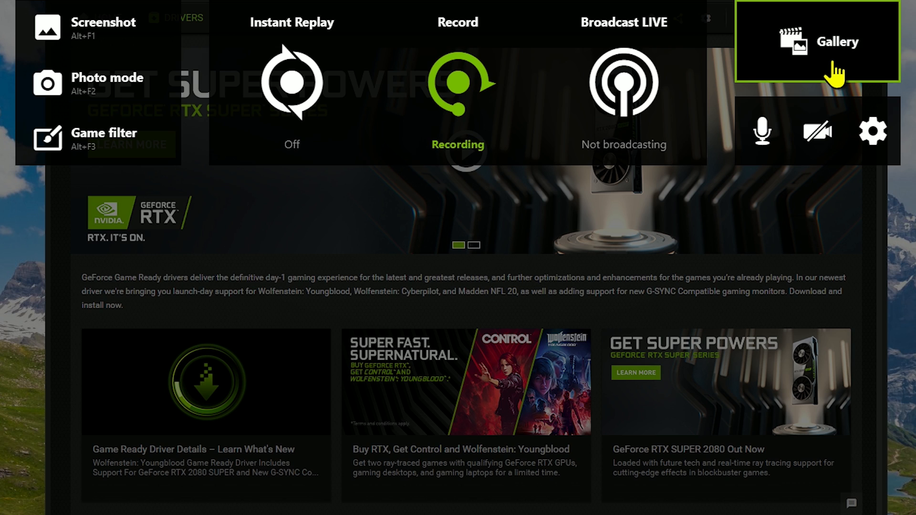
pyautogui.moveTo(812, 91)
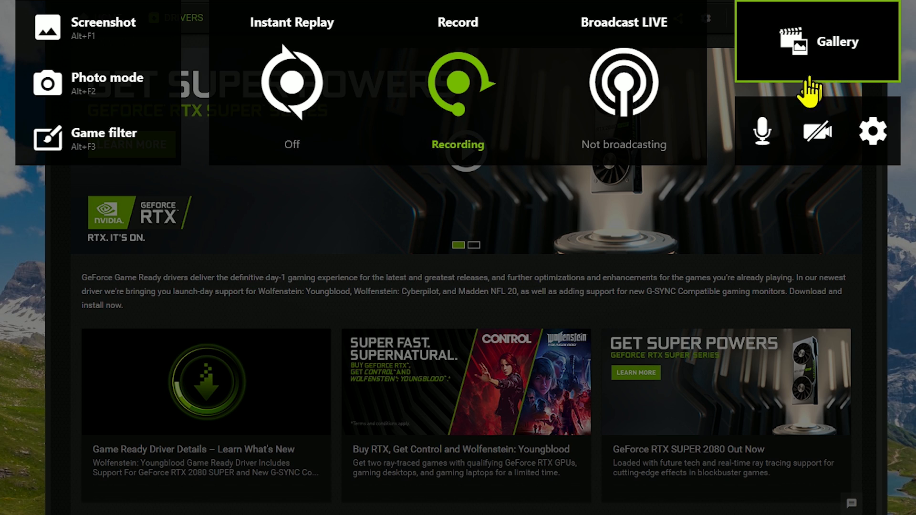
# Set the overlay microphone mode to Always on.
pyautogui.click(762, 131)
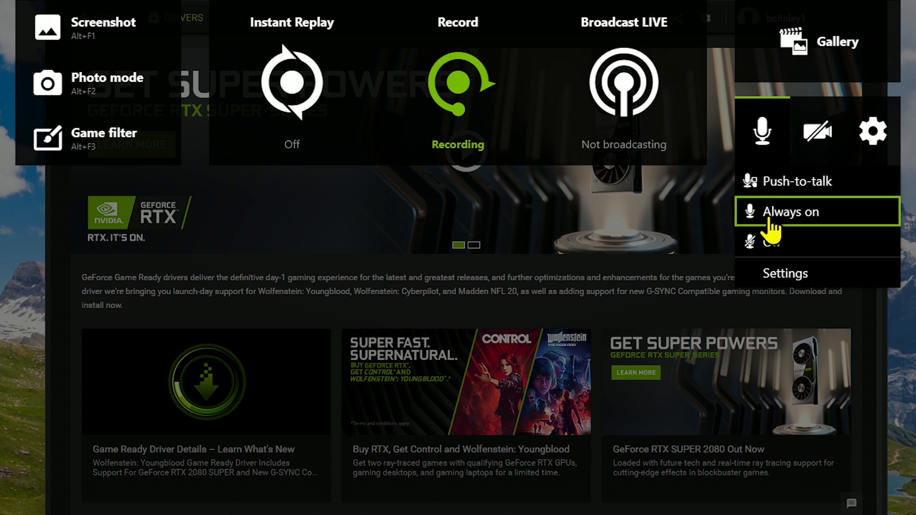
pyautogui.click(818, 131)
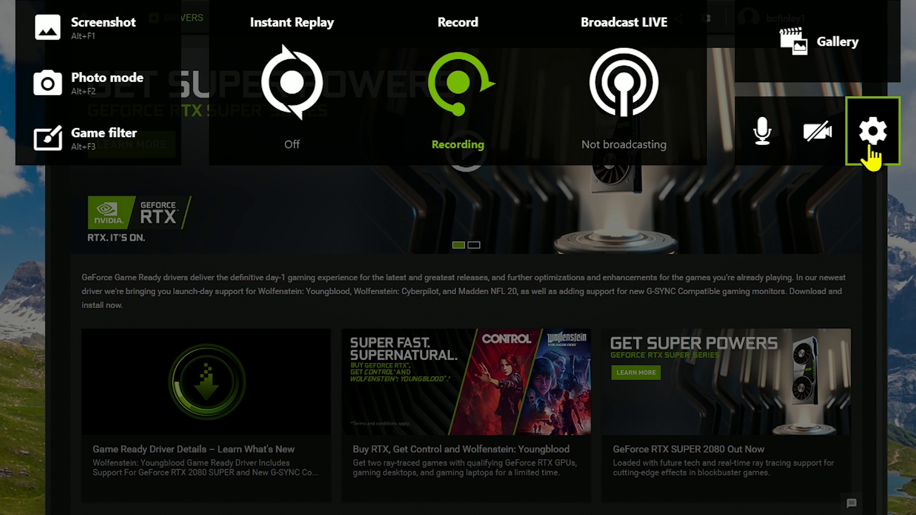
# Open the overlay Settings home listing Connect, HUD layout, shortcuts, recordings, broadcast and audio.
pyautogui.click(873, 130)
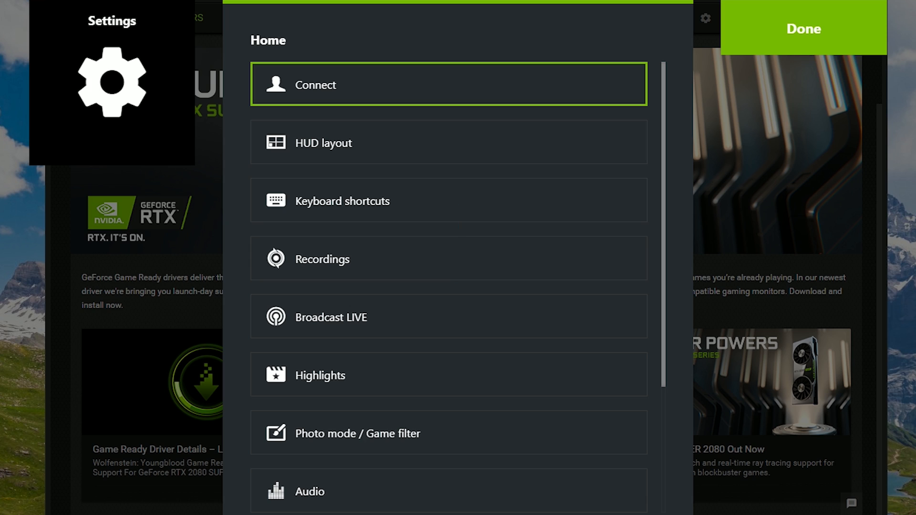
pyautogui.moveTo(522, 94)
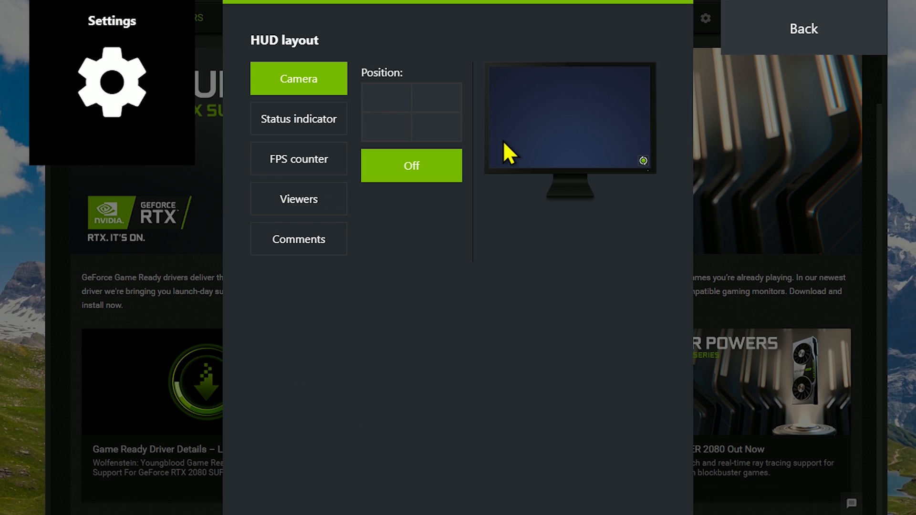
pyautogui.moveTo(511, 143)
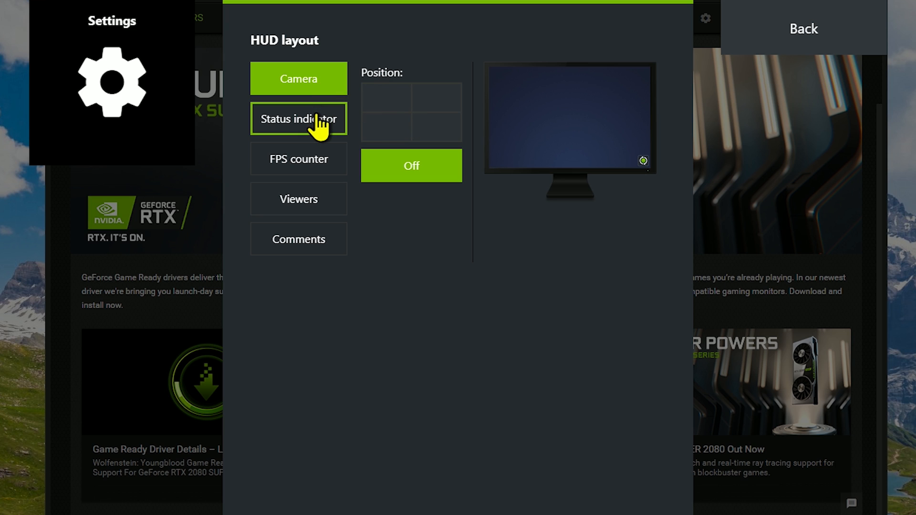
# Place the HUD status indicator in the bottom-right corner and go back to the settings home.
pyautogui.click(298, 118)
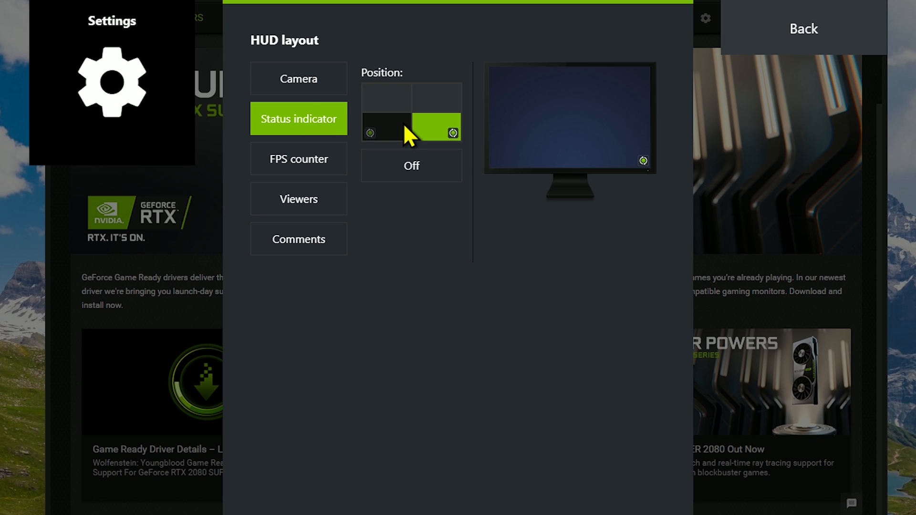
pyautogui.click(385, 97)
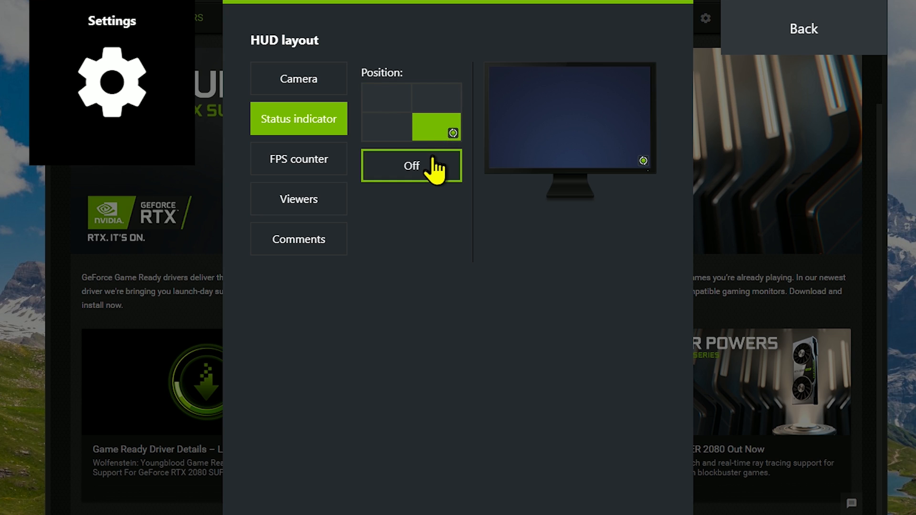
pyautogui.click(802, 27)
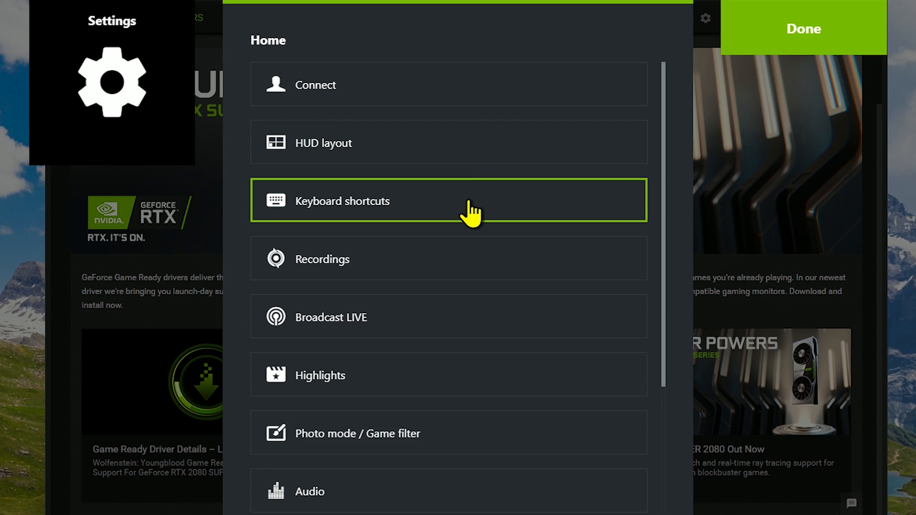
# Review the keyboard shortcuts for general, capture, record, broadcast and overlay actions, then leave the list.
pyautogui.click(448, 201)
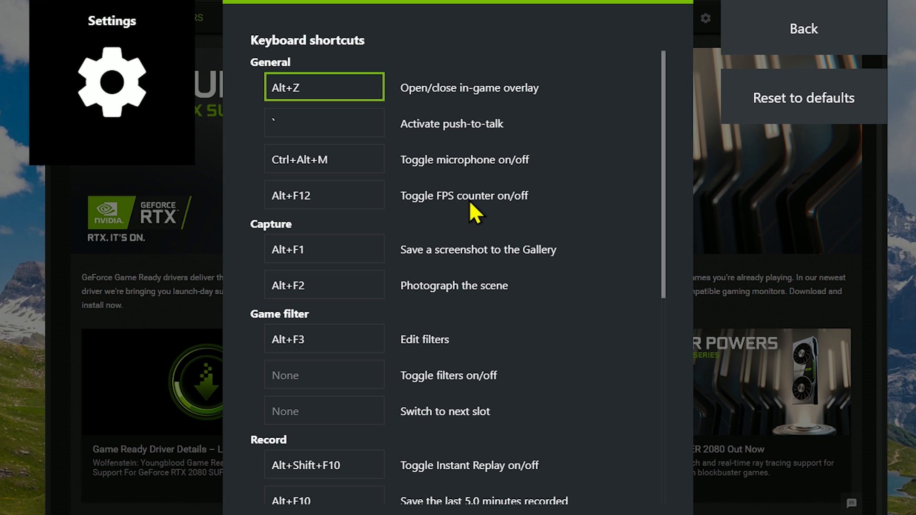
pyautogui.scroll(-3)
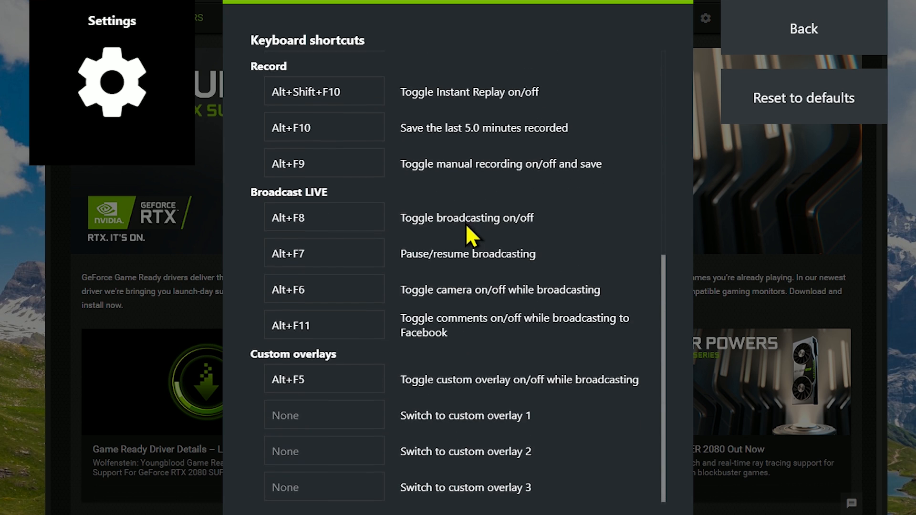
pyautogui.click(323, 161)
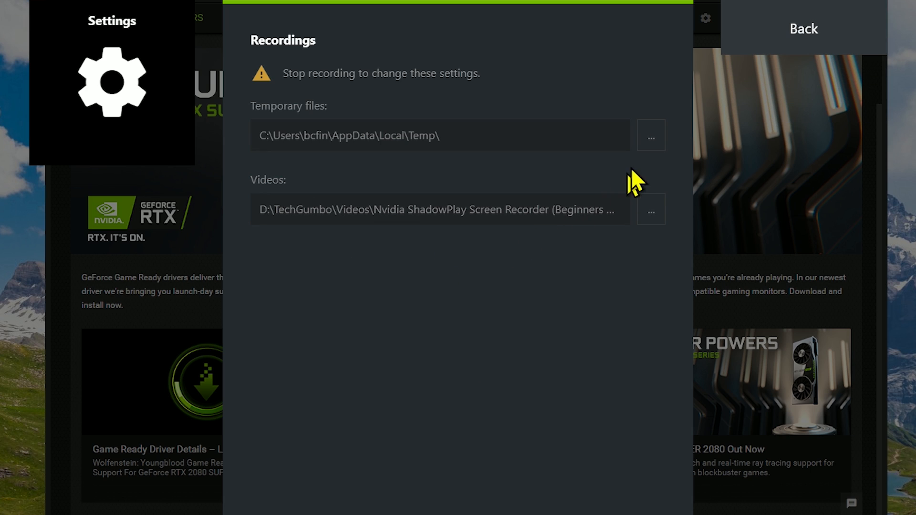
pyautogui.moveTo(658, 146)
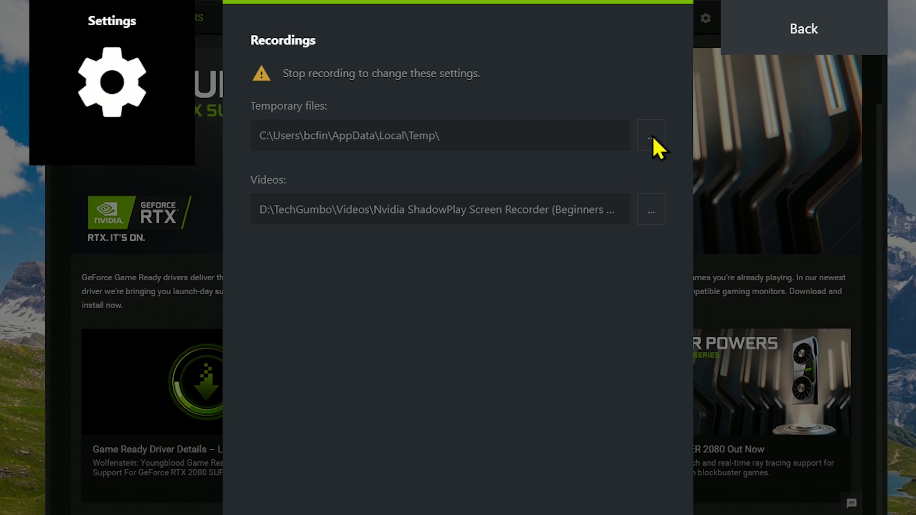
pyautogui.moveTo(649, 223)
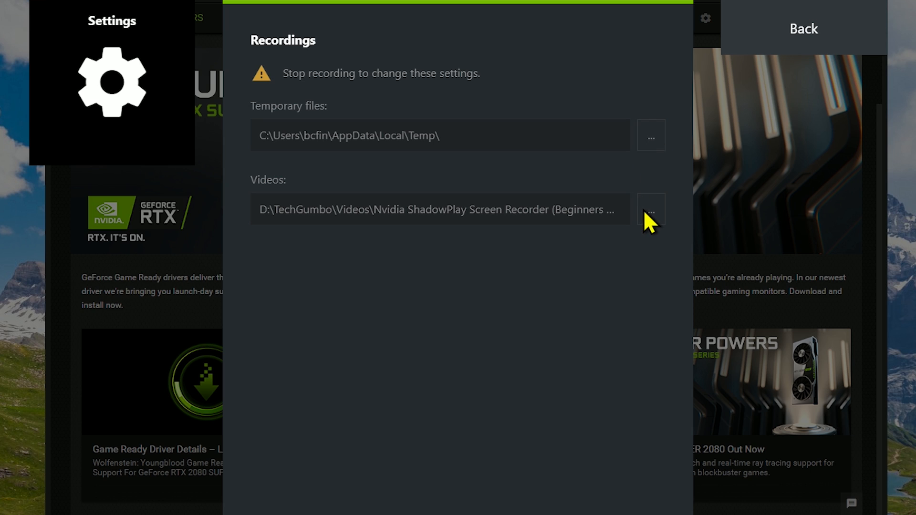
# Leave the Recordings folder paths and return to the overlay settings home.
pyautogui.click(803, 28)
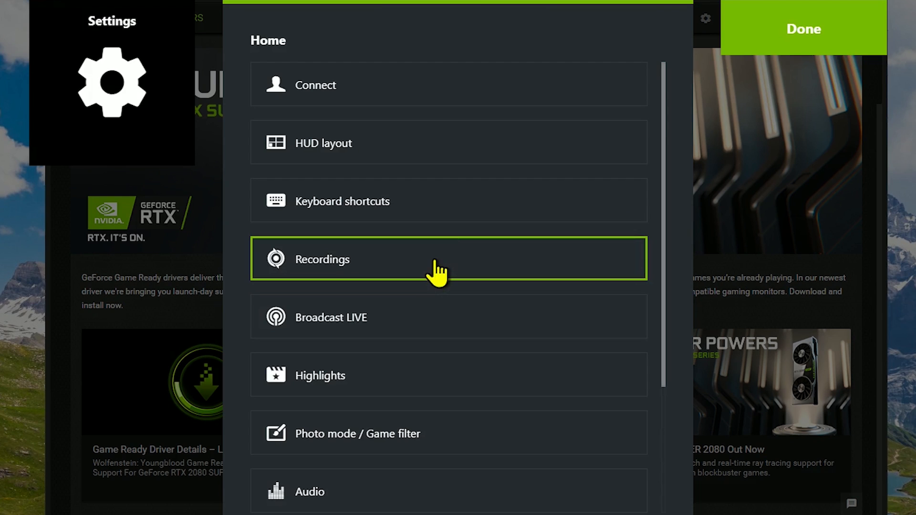
# Set YouTube as the Broadcast LIVE destination, keeping the Twitch ingest server at US Central: Dallas, TX.
pyautogui.click(331, 316)
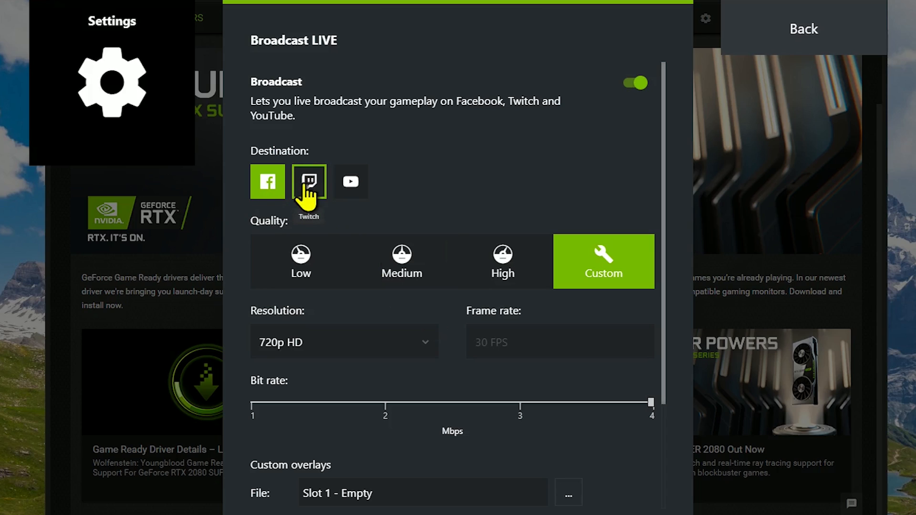
pyautogui.click(350, 181)
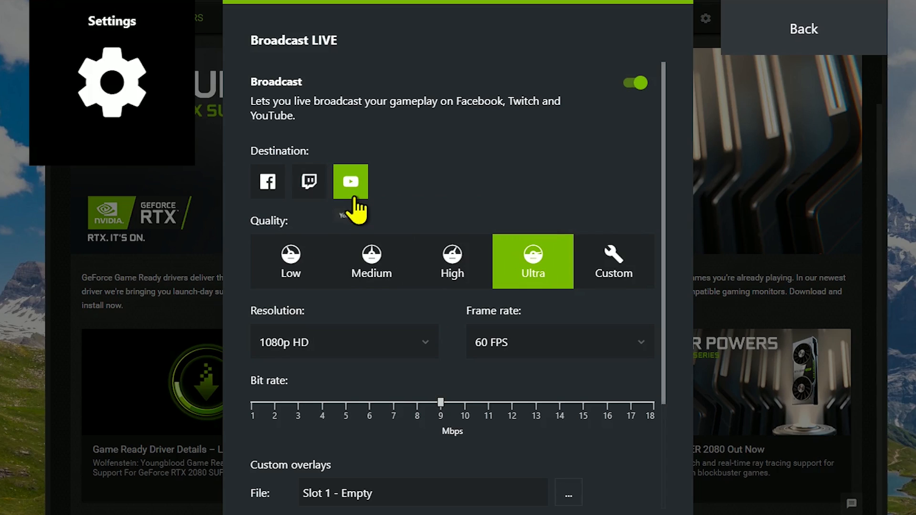
pyautogui.moveTo(451, 261)
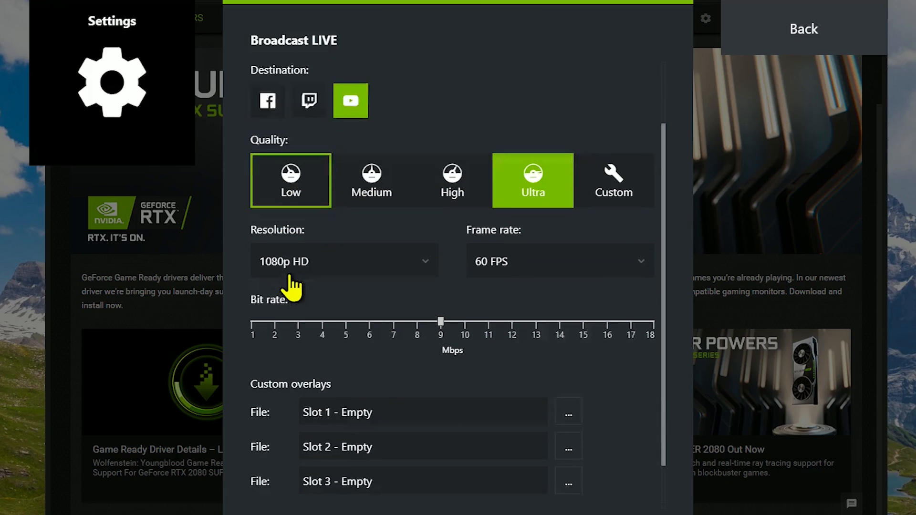
pyautogui.scroll(-3)
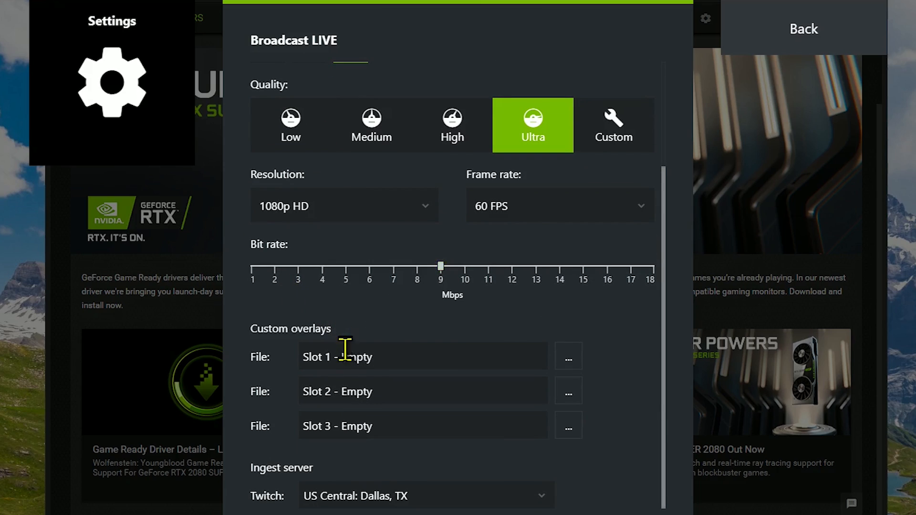
pyautogui.moveTo(363, 495)
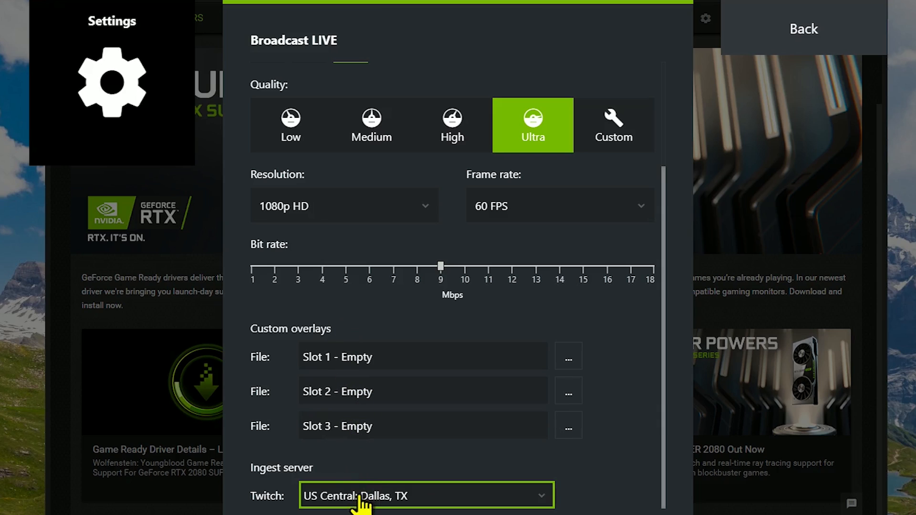
pyautogui.click(424, 495)
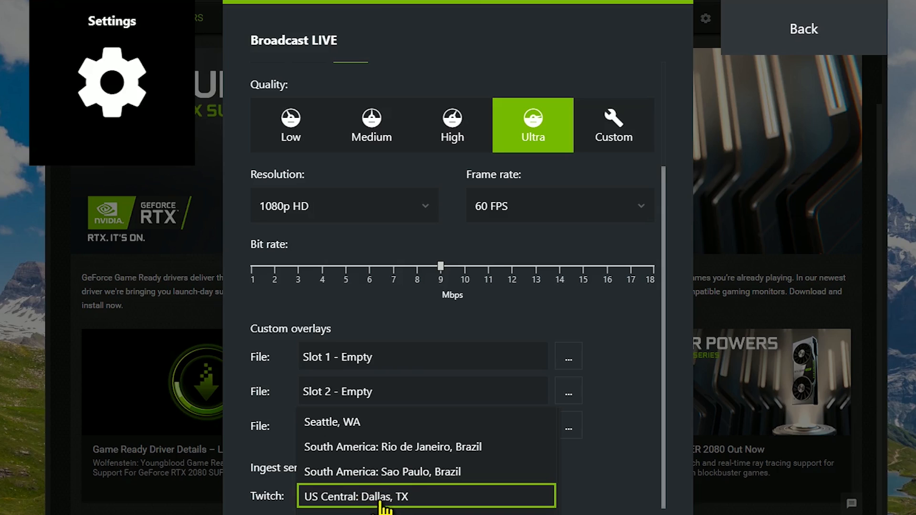
pyautogui.click(803, 28)
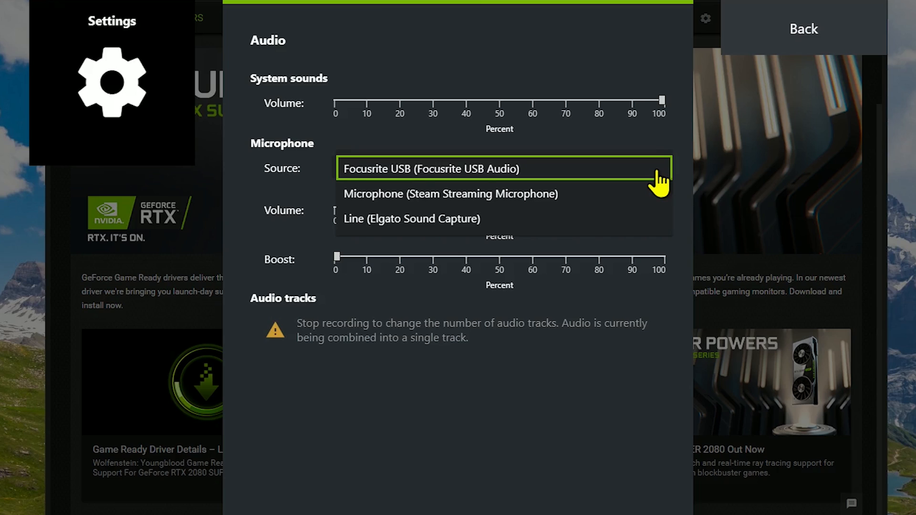
# Keep Focusrite USB as the microphone source and return to the settings home.
pyautogui.click(431, 168)
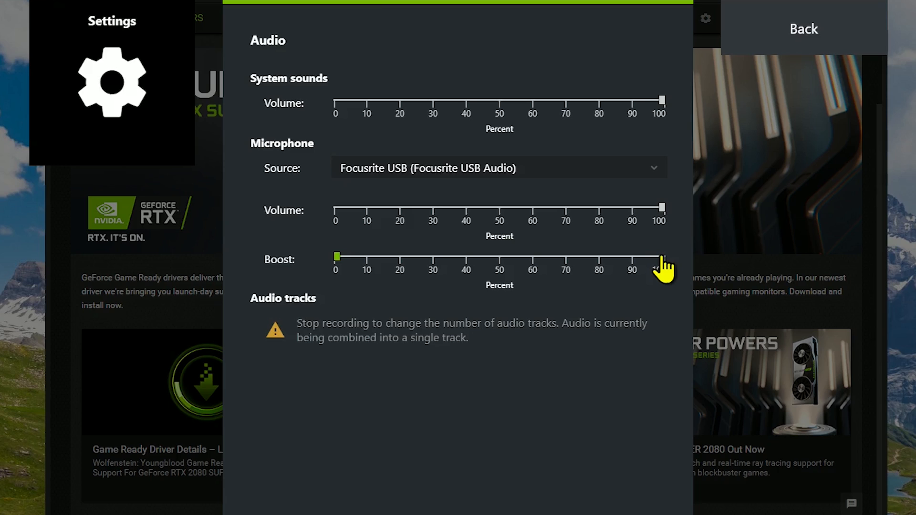
pyautogui.click(803, 28)
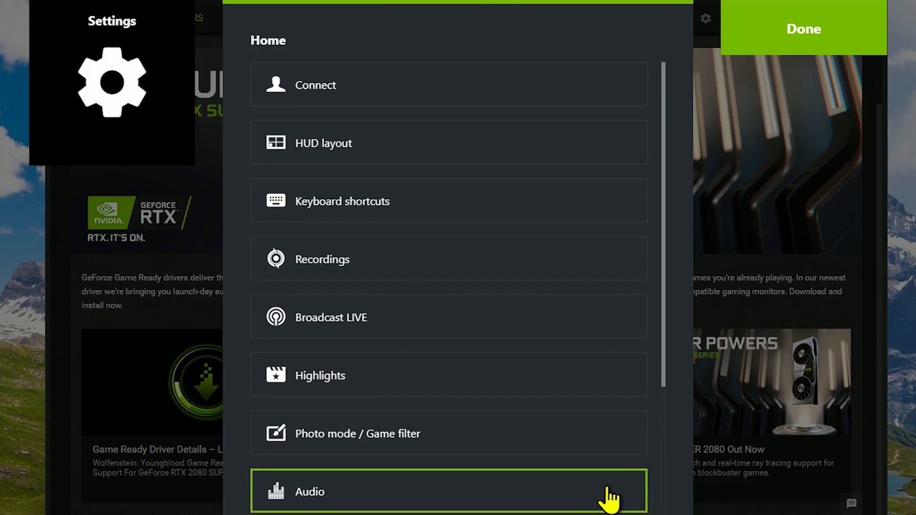
# Look over Video capture: 5-minute Instant Replay, Custom quality, 1080p HD, 60 FPS, 50 Mbps, then exit Settings.
pyautogui.scroll(-3)
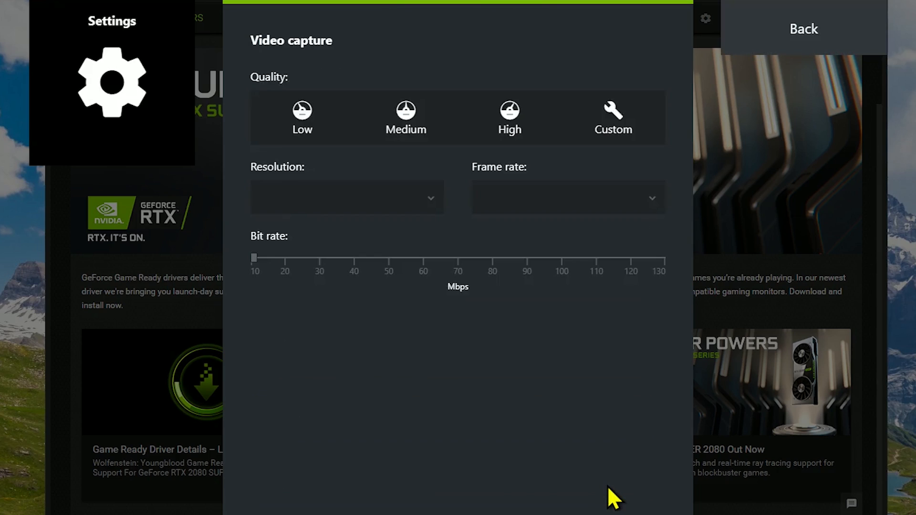
pyautogui.click(612, 116)
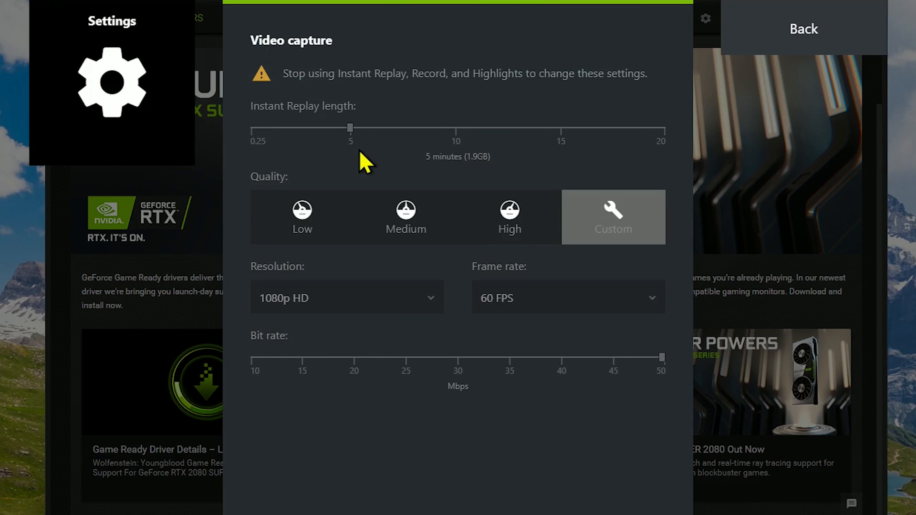
pyautogui.moveTo(655, 155)
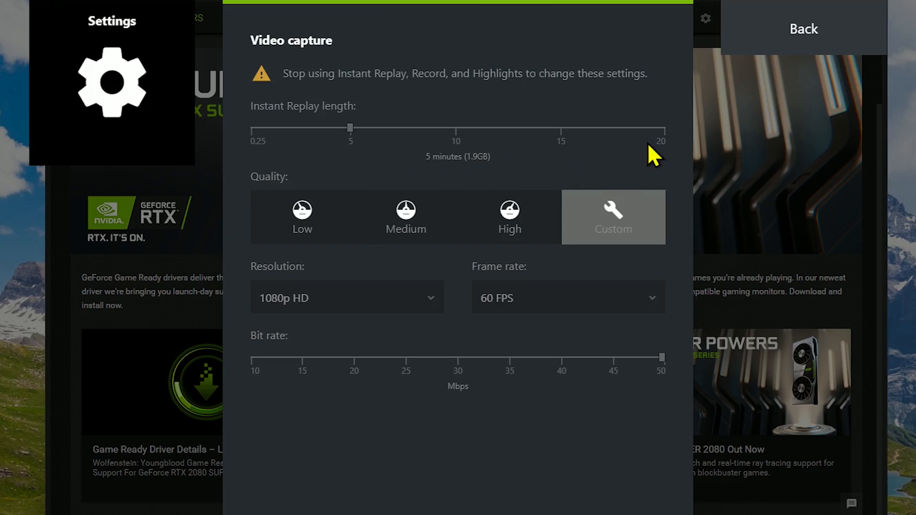
pyautogui.moveTo(409, 161)
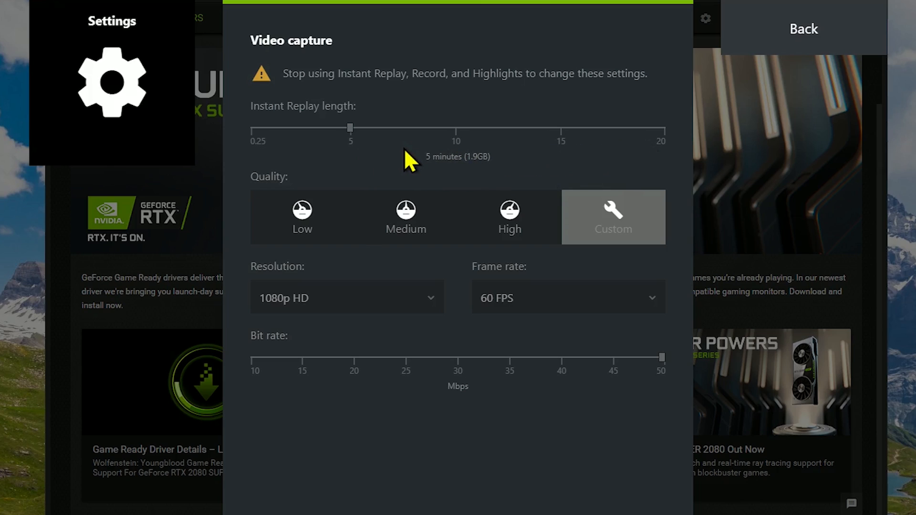
pyautogui.moveTo(371, 226)
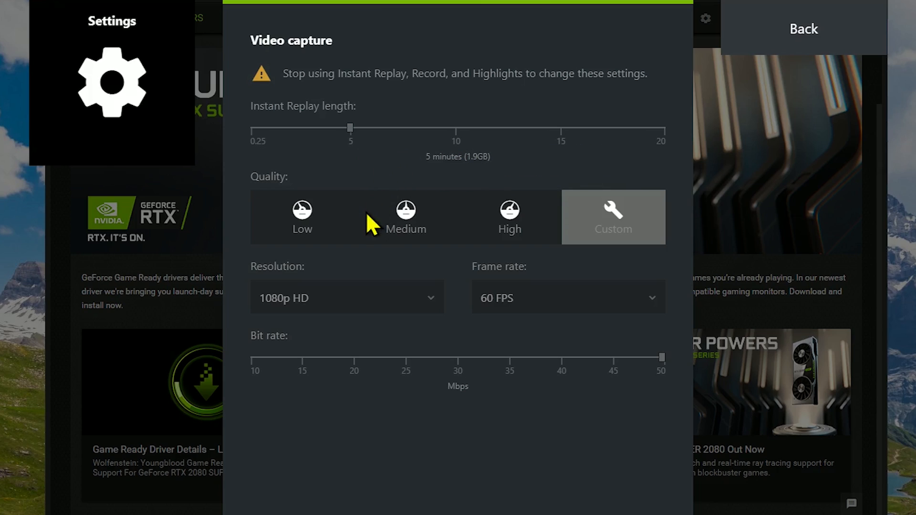
pyautogui.moveTo(415, 345)
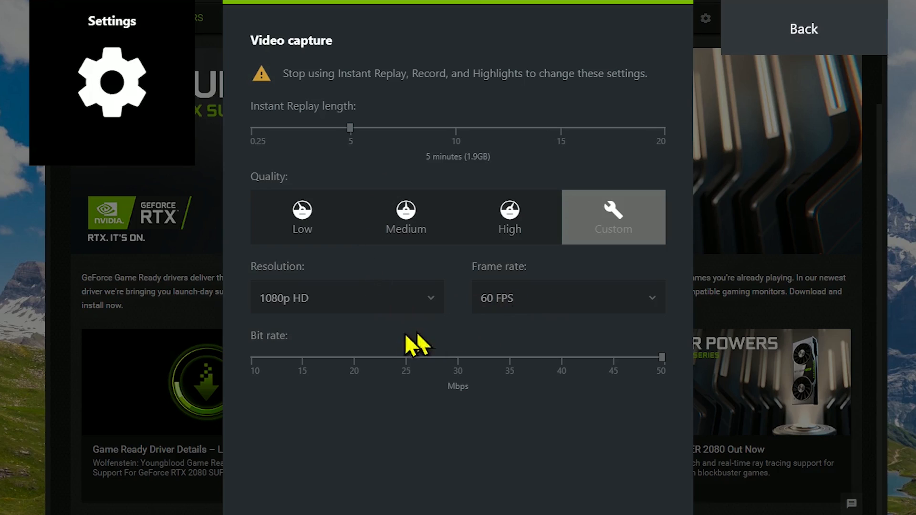
pyautogui.moveTo(376, 365)
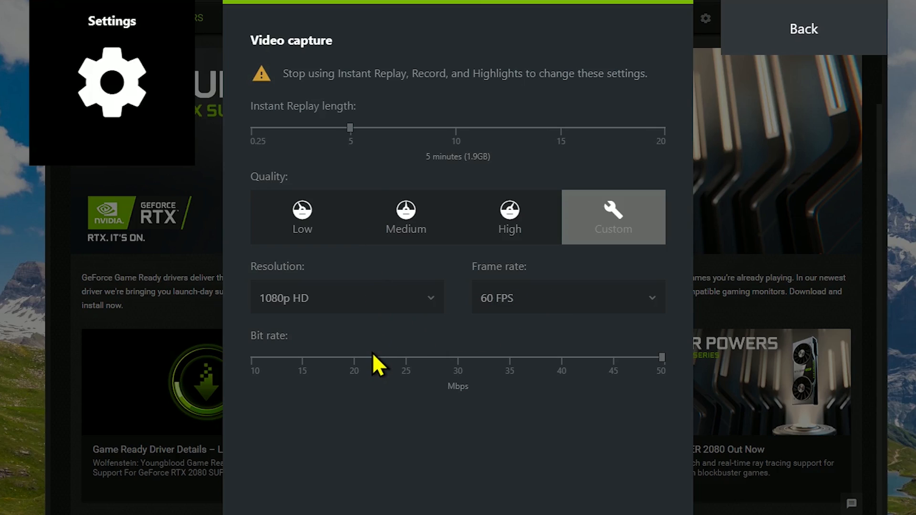
pyautogui.moveTo(386, 360)
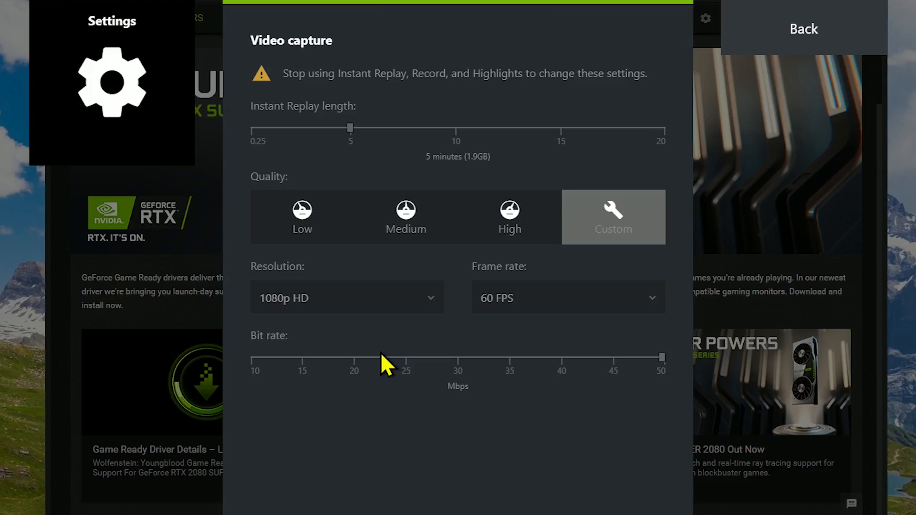
pyautogui.click(802, 28)
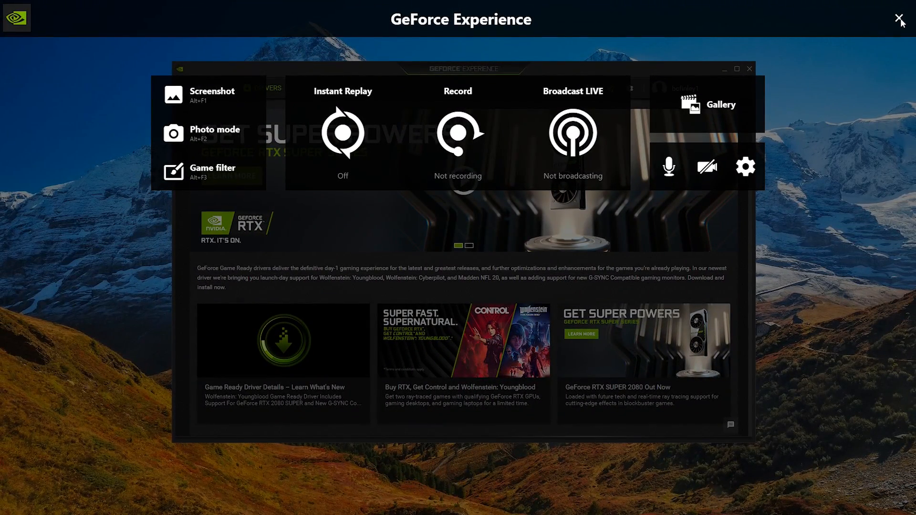
# Close the GeForce Experience overlay, leaving only the desktop showing.
pyautogui.click(898, 18)
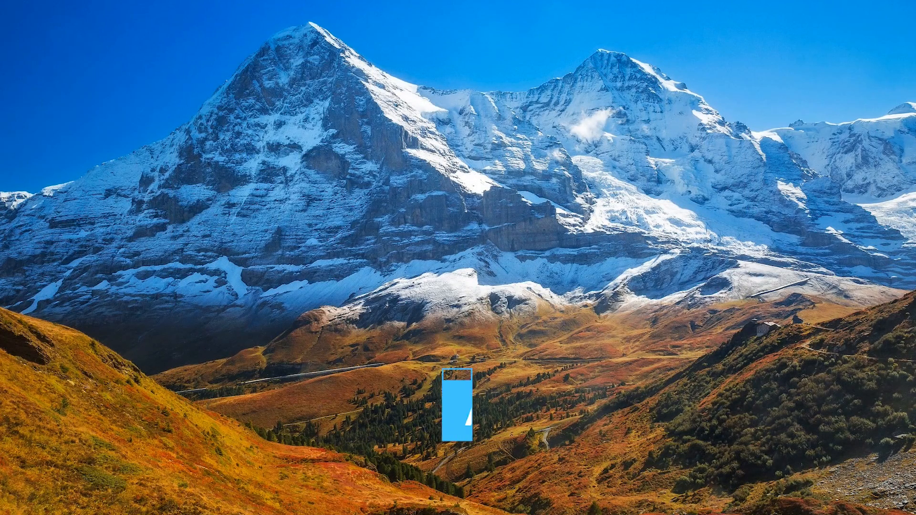